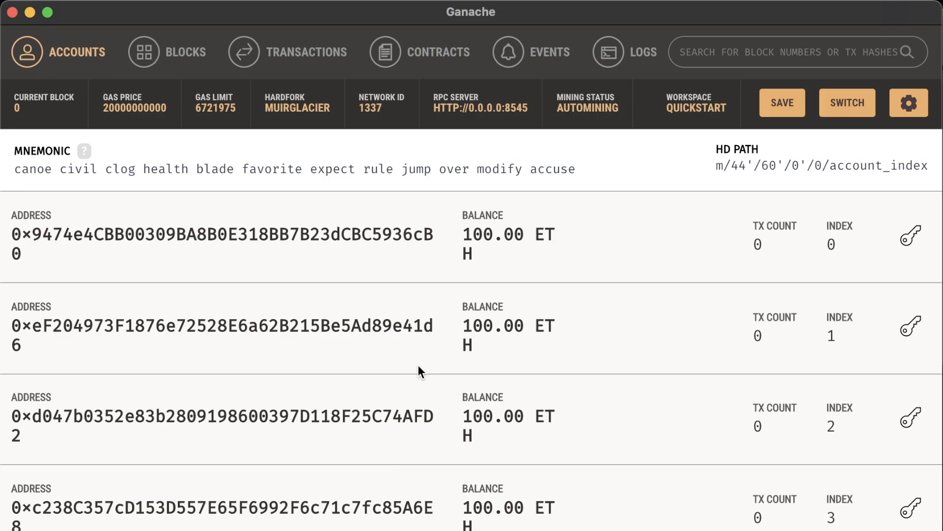
{"action": "mouse_move", "coordinate": [463, 220]}
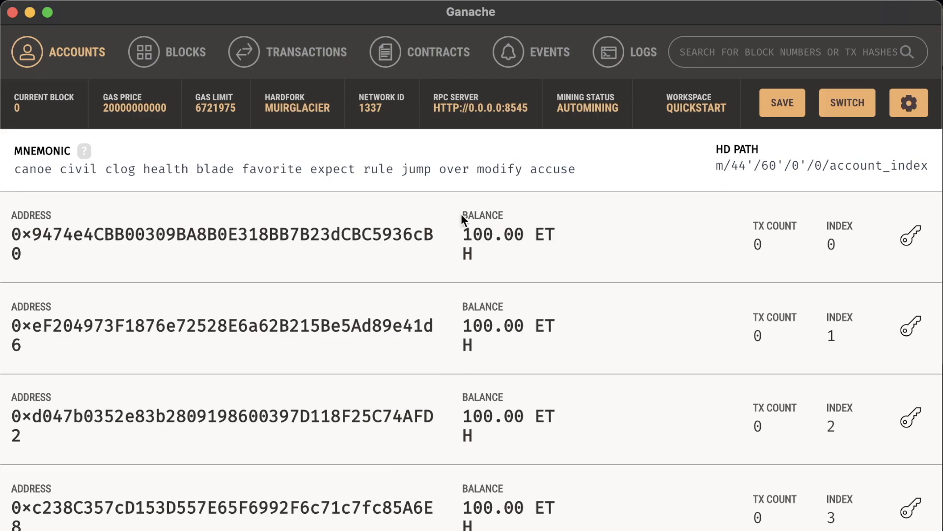
{"action": "mouse_move", "coordinate": [495, 258]}
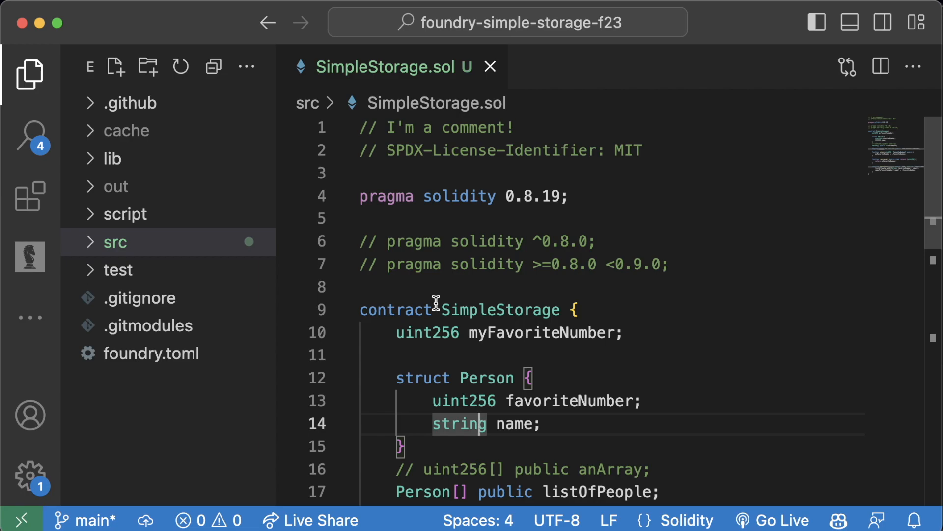
{"action": "mouse_move", "coordinate": [224, 266]}
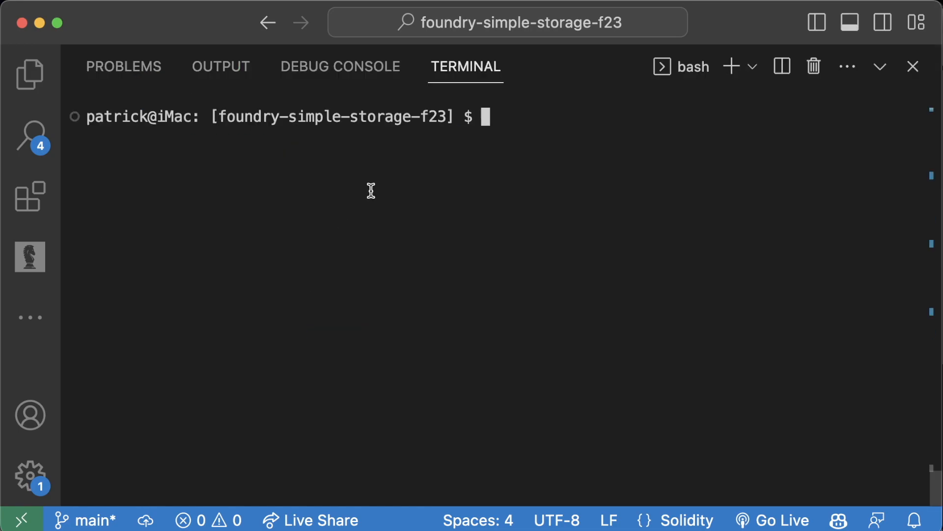
Step: List Forge's commands with forge --help and scroll up to the create command
{"action": "type", "text": "forge --help"}
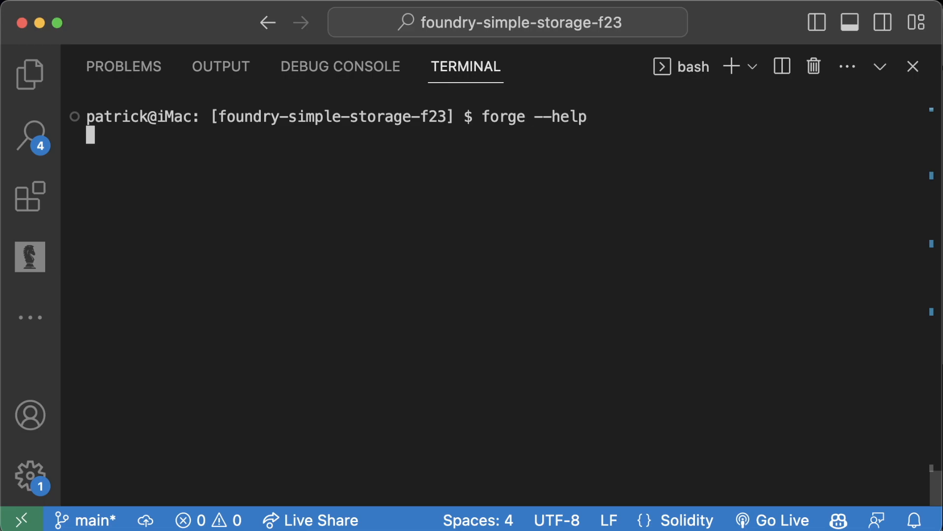
{"action": "key", "text": "Return"}
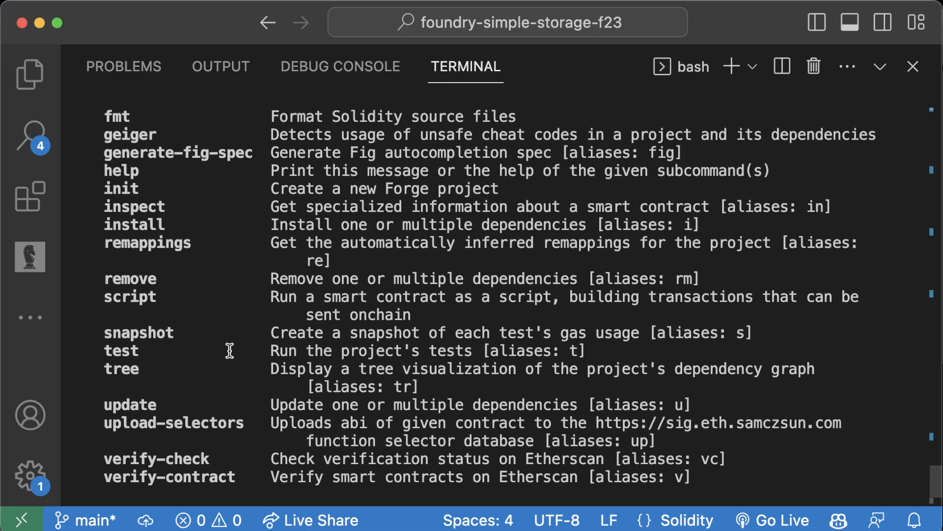
{"action": "scroll", "scroll_direction": "up", "scroll_amount": 3}
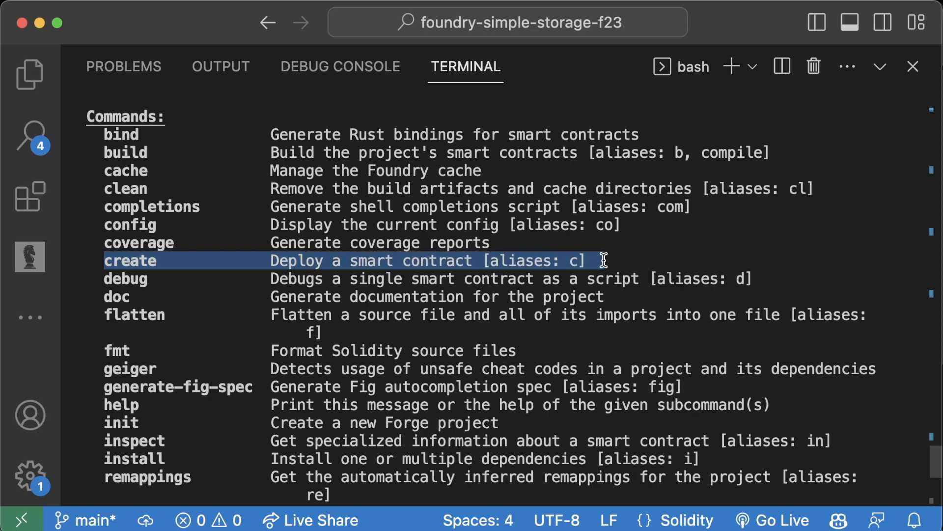
{"action": "mouse_move", "coordinate": [340, 331]}
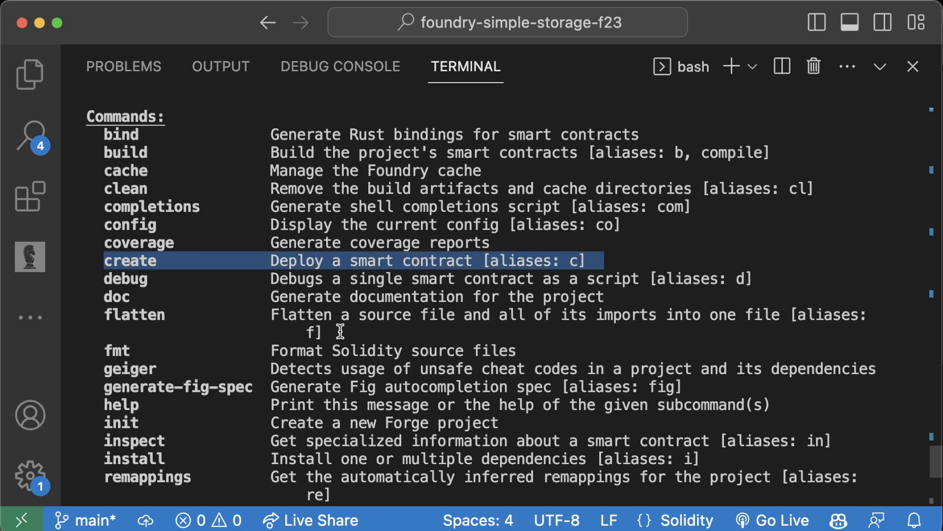
{"action": "type", "text": "clea"}
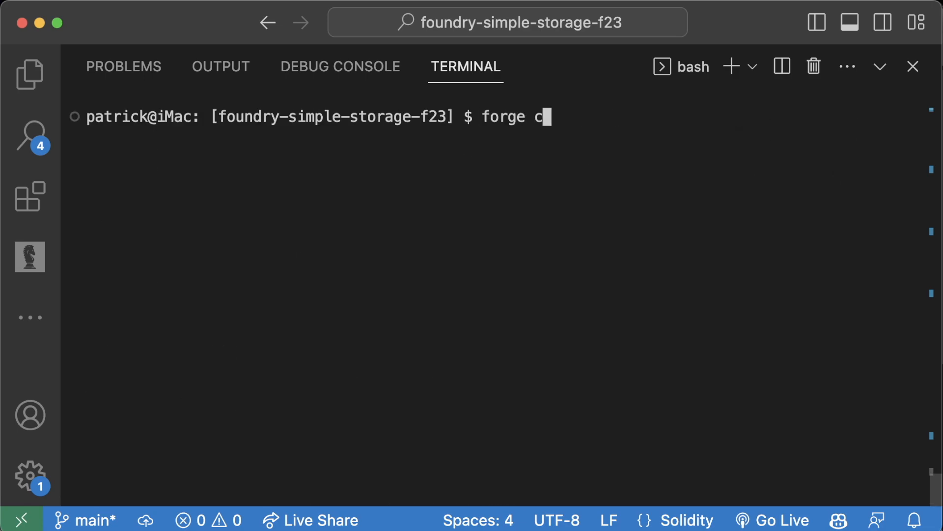
Step: Show the forge create help and scroll through its options
{"action": "key", "text": "Return"}
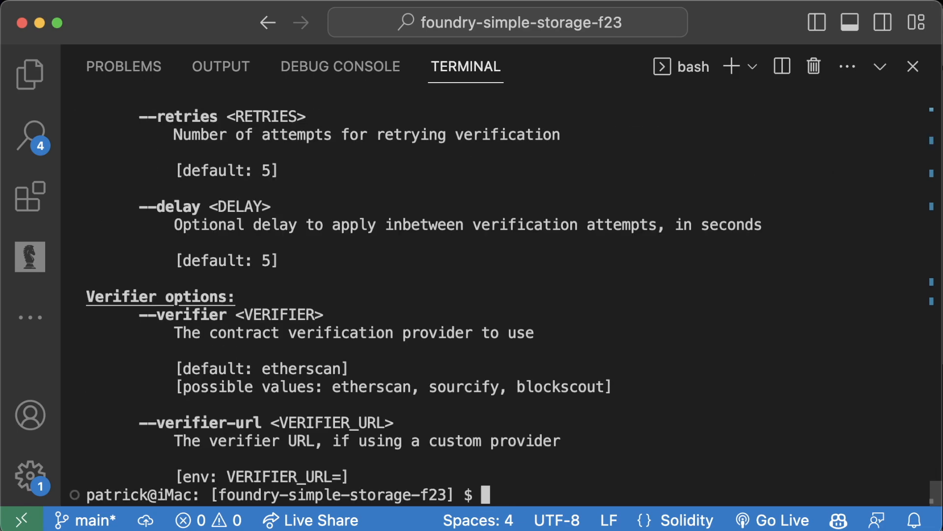
{"action": "scroll", "scroll_direction": "up", "scroll_amount": 3}
{"action": "type", "text": "forge create SimpleStorage --interactive"}
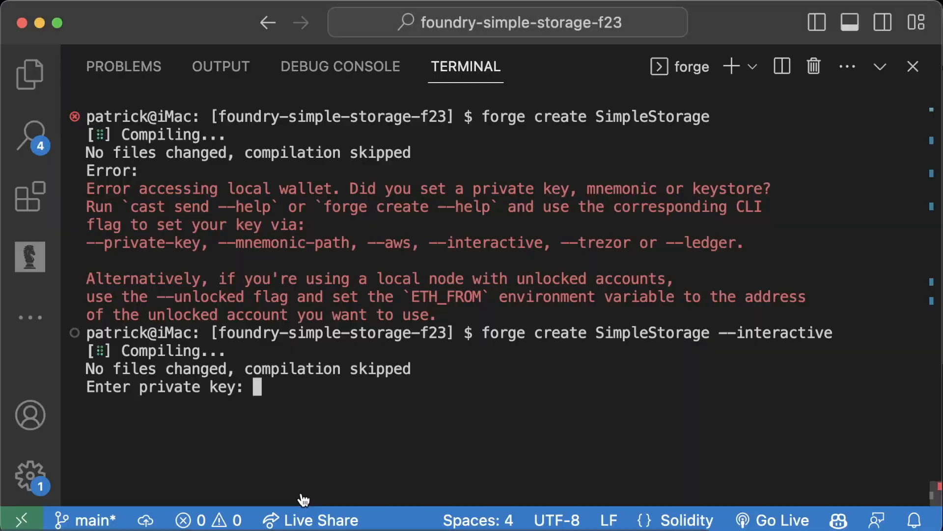
{"action": "mouse_move", "coordinate": [361, 419]}
{"action": "type", "text": "f"}
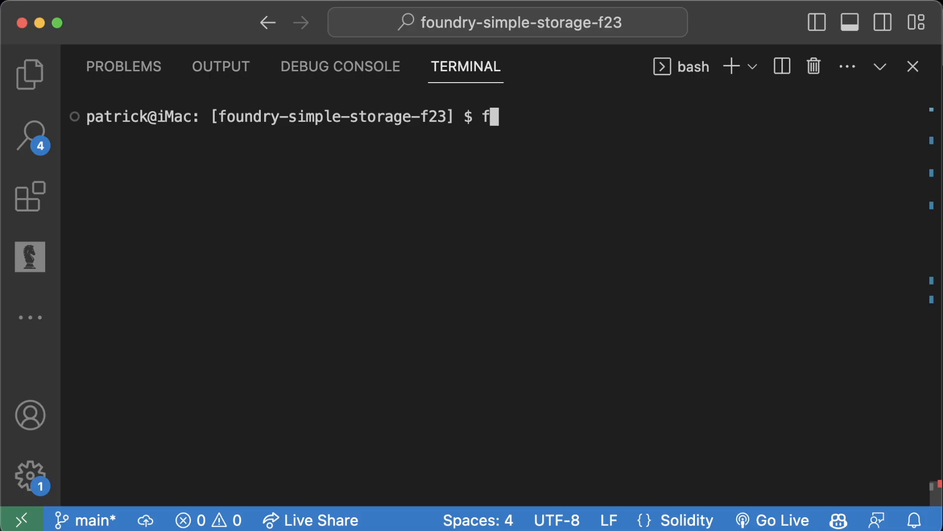
Step: Begin typing forge create SimpleStorage and reveal a Ganache account's private key
{"action": "type", "text": "orge create Simp"}
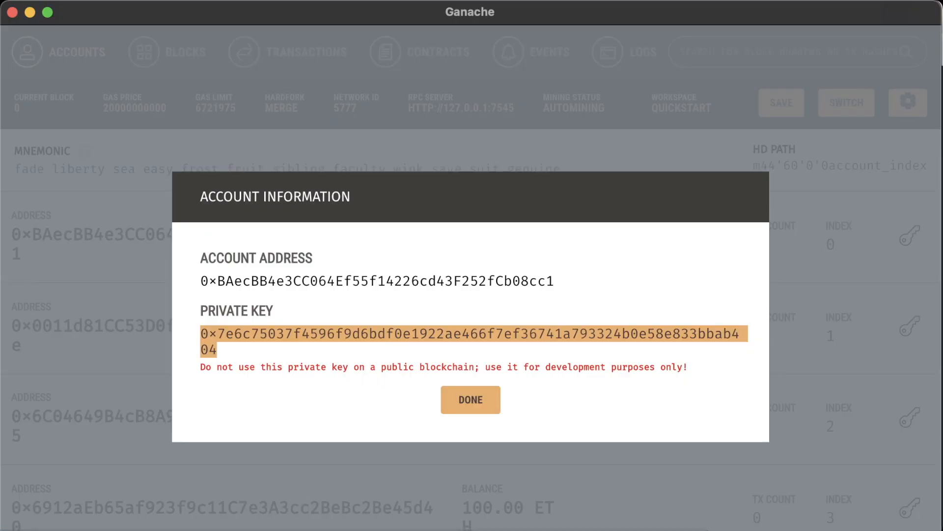
{"action": "left_click", "coordinate": [470, 399]}
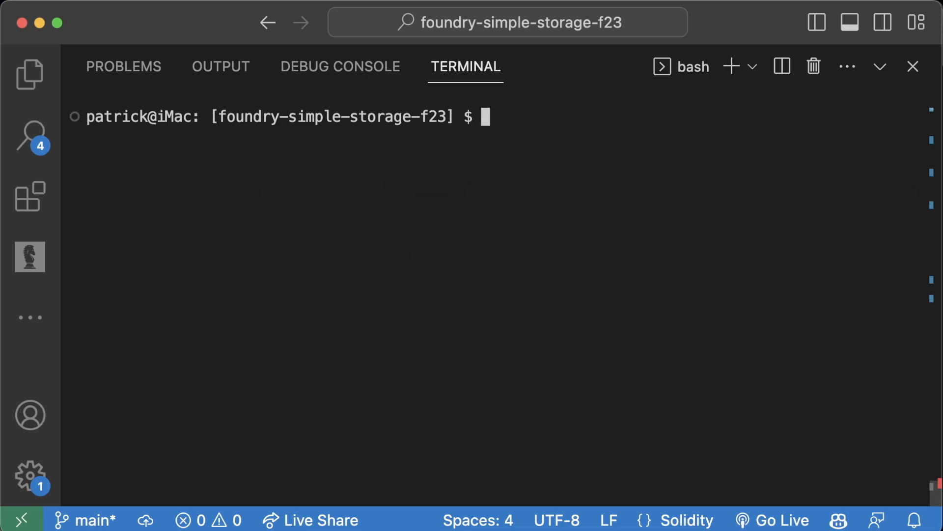
{"action": "type", "text": "forge c"}
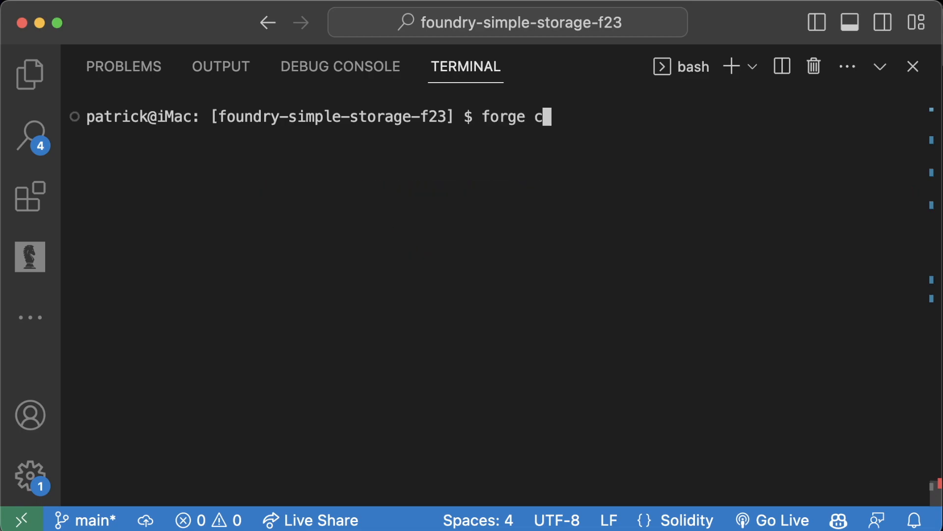
{"action": "type", "text": "reate SimpleST"}
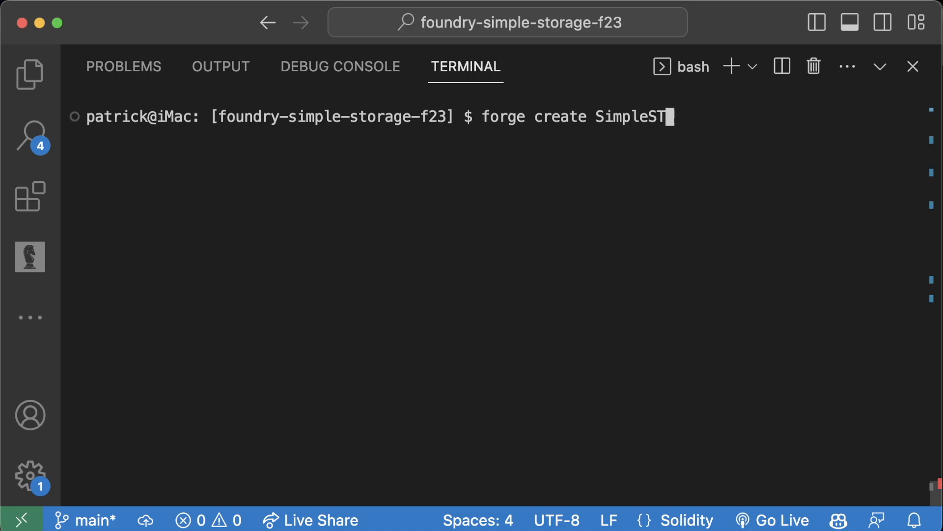
{"action": "type", "text": "orage --r"}
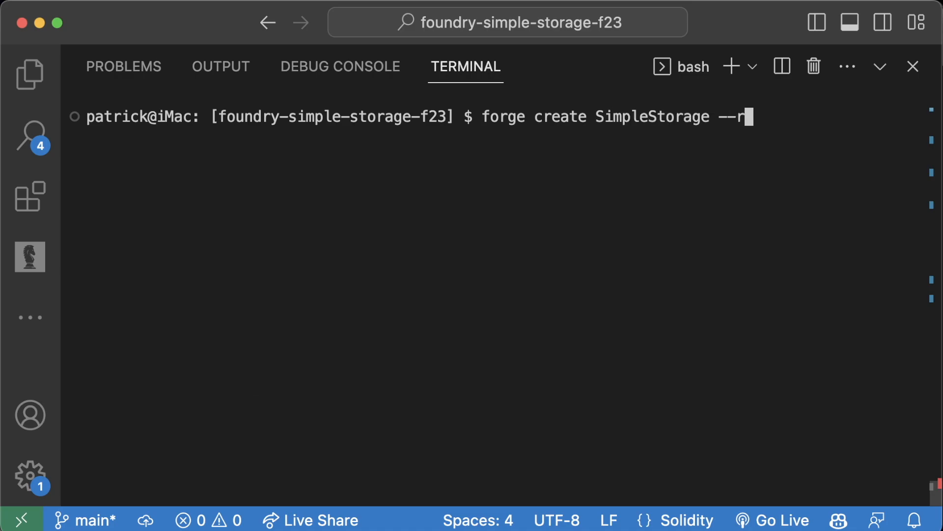
{"action": "type", "text": "pc-url"}
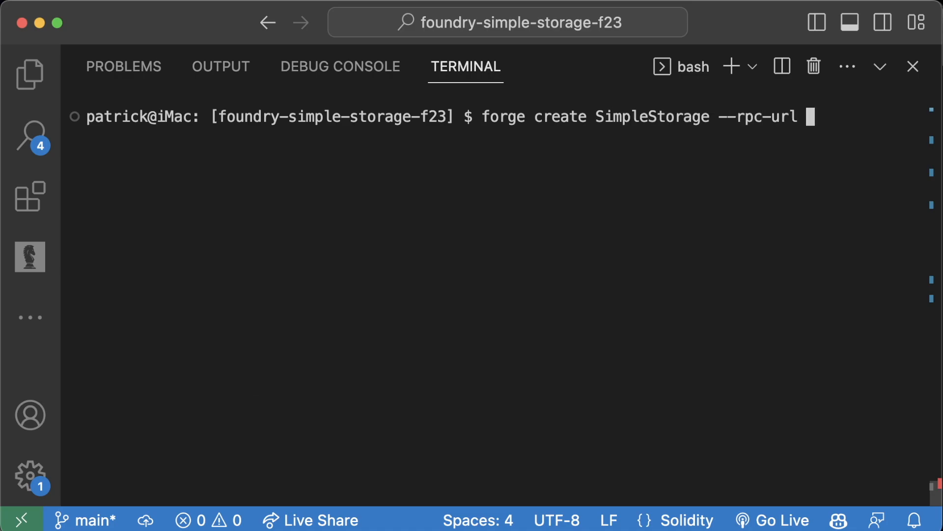
{"action": "type", "text": "HTTP://127.0.0.1:7545"}
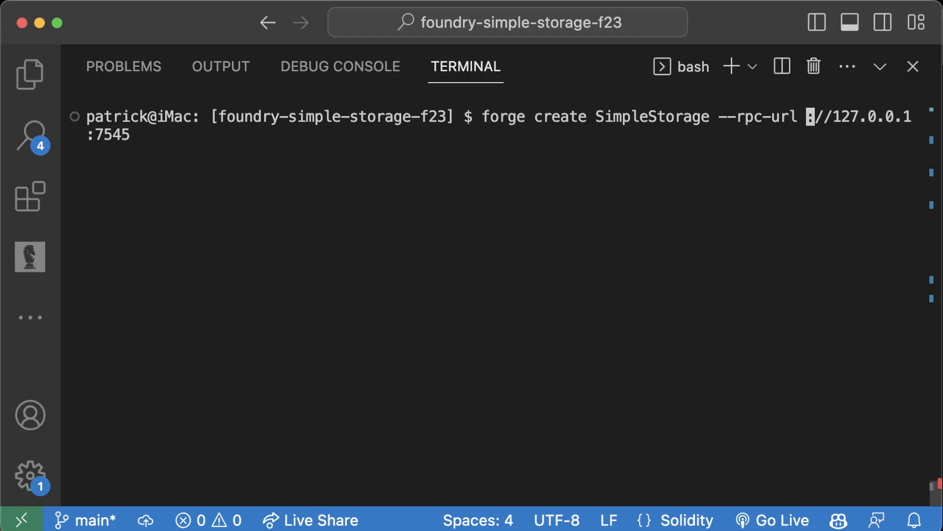
{"action": "type", "text": "http"}
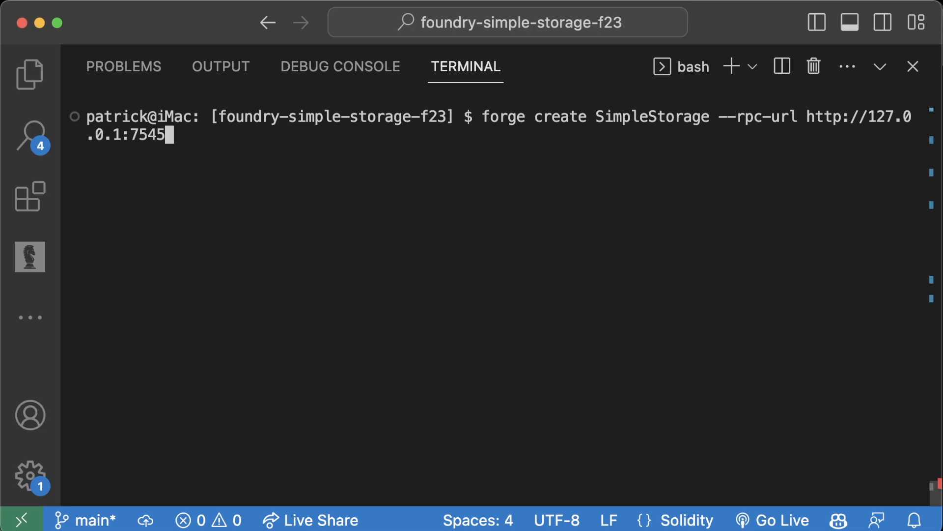
{"action": "key", "text": "Return"}
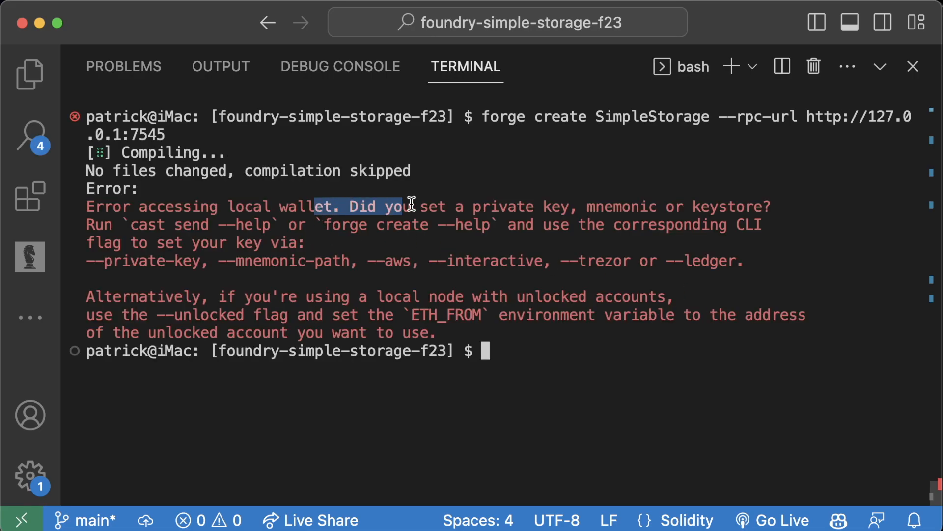
{"action": "mouse_move", "coordinate": [480, 278]}
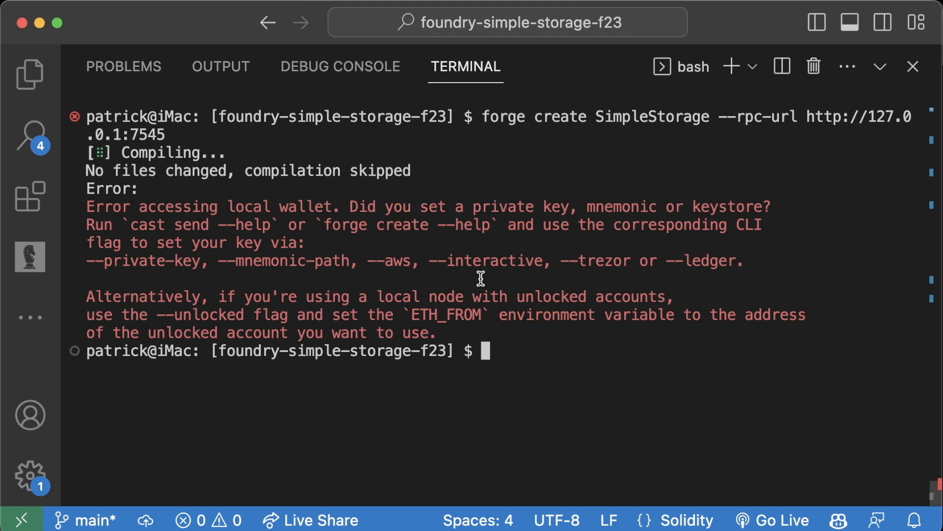
{"action": "type", "text": "forge create SimpleStorage --rpc-url http://127.0.0.1:7545 --interactive"}
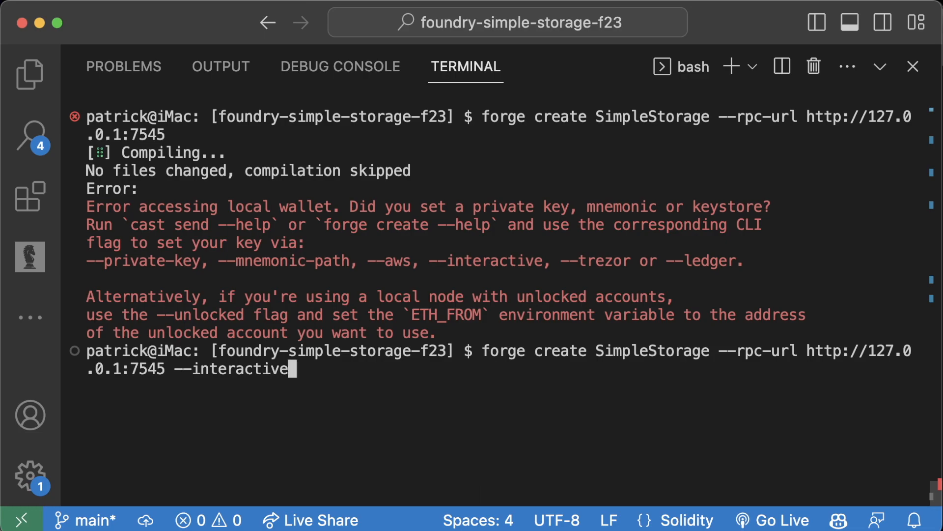
{"action": "key", "text": "Return"}
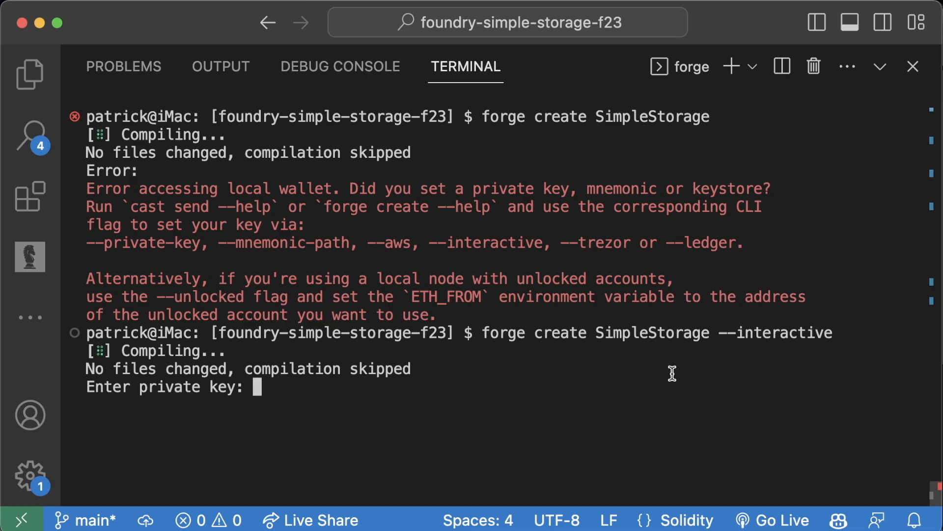
{"action": "mouse_move", "coordinate": [448, 388]}
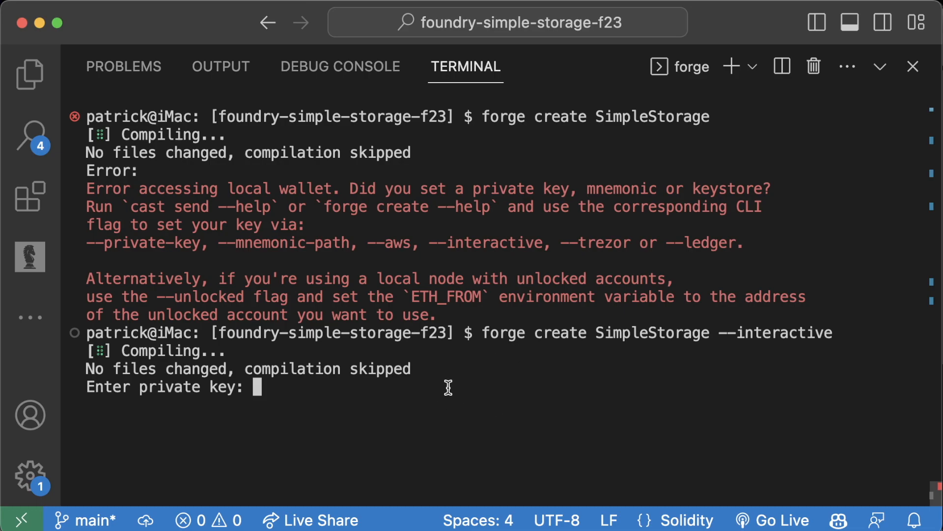
{"action": "mouse_move", "coordinate": [354, 277]}
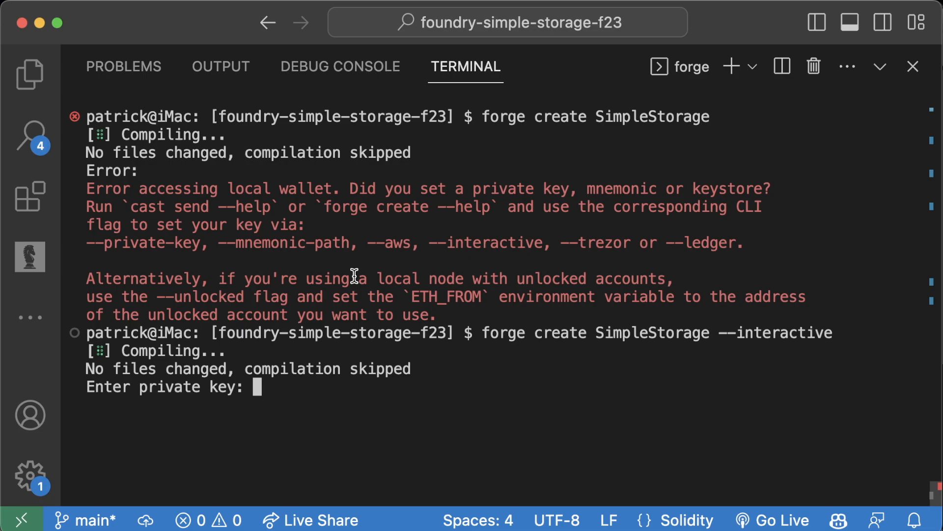
{"action": "mouse_move", "coordinate": [337, 352]}
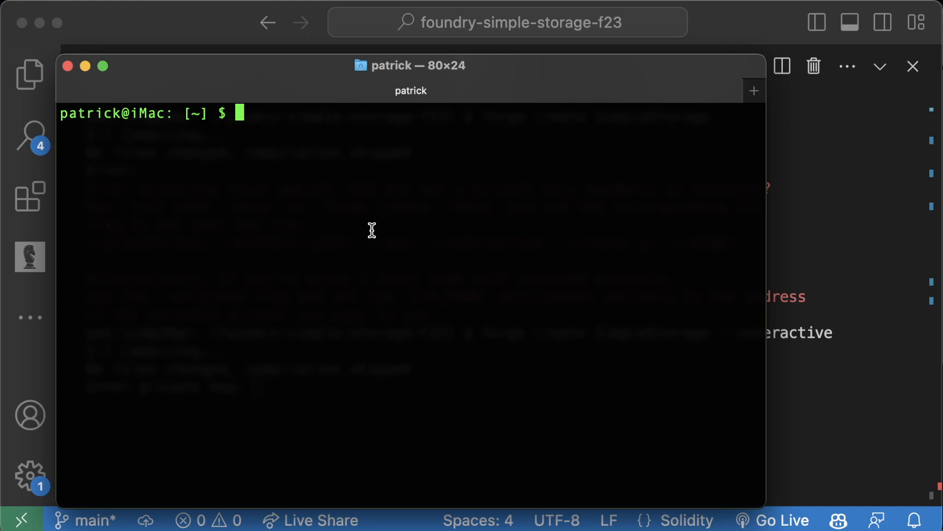
{"action": "mouse_move", "coordinate": [307, 100]}
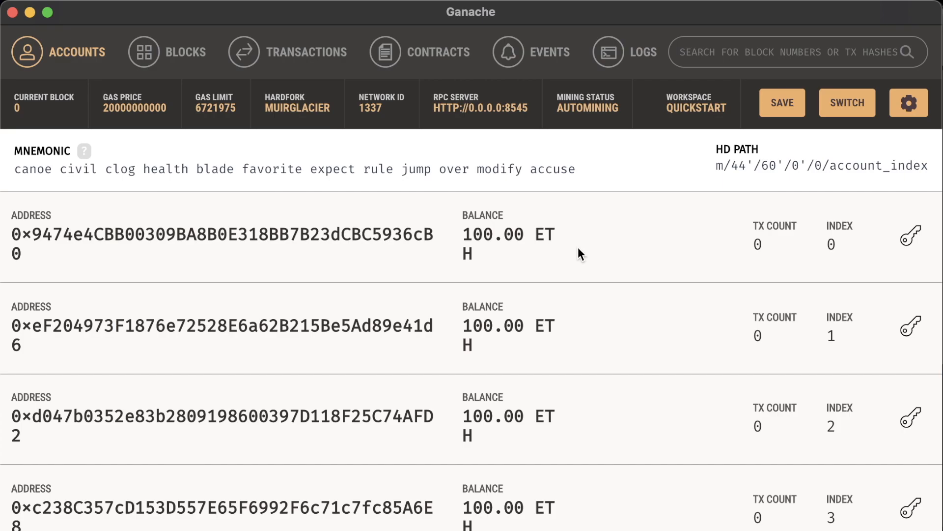
Step: Reveal the first Ganache account's private key, dismiss the dialog, then reselect the key
{"action": "left_click", "coordinate": [911, 235]}
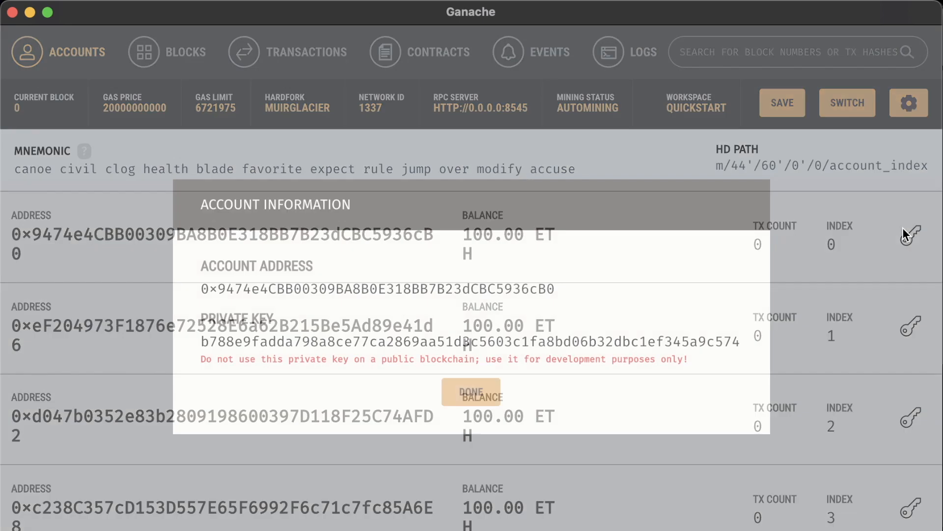
{"action": "left_click", "coordinate": [471, 391]}
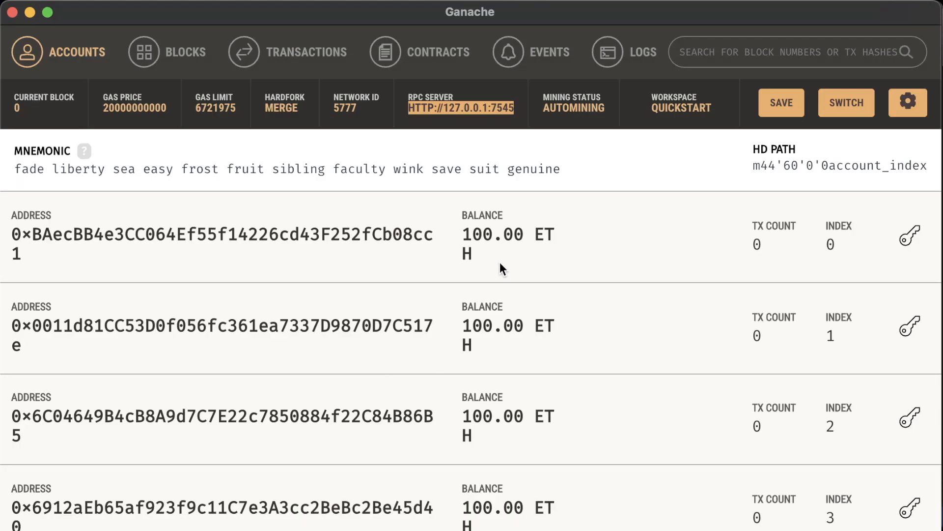
{"action": "left_click", "coordinate": [911, 235]}
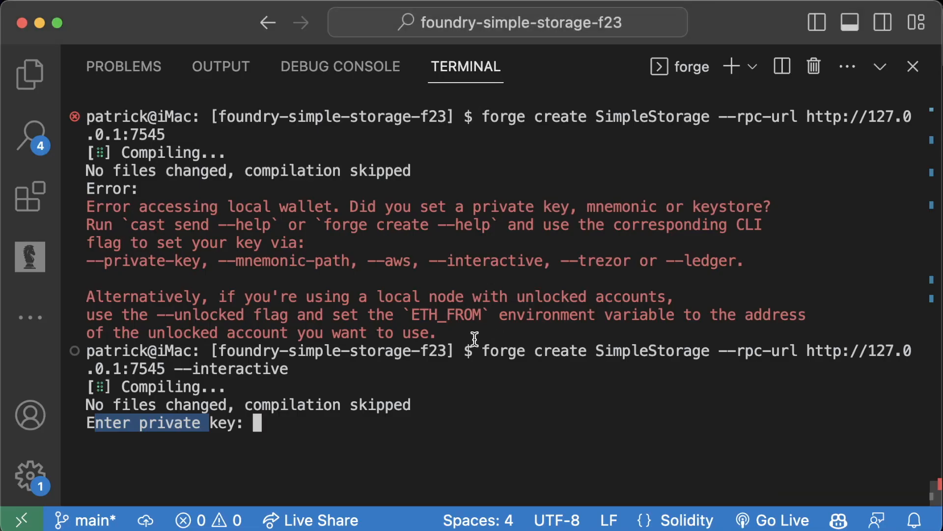
{"action": "mouse_move", "coordinate": [445, 361]}
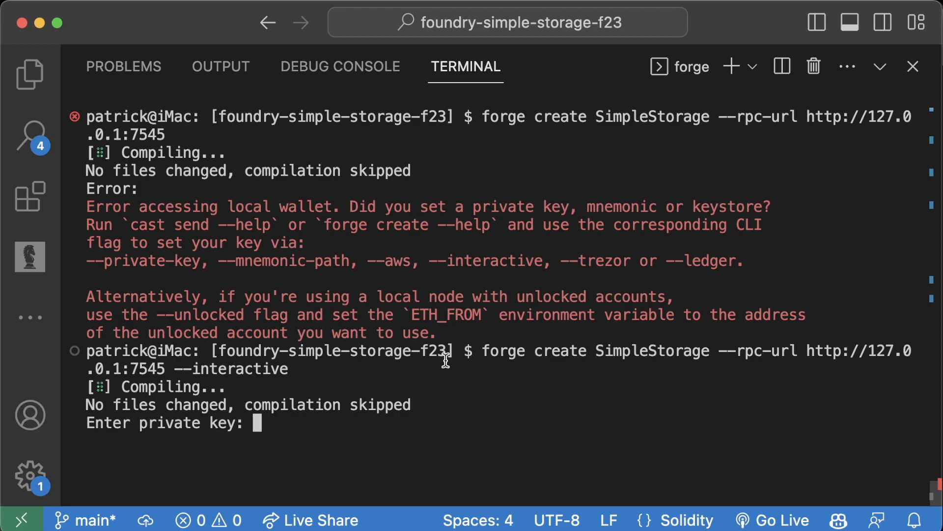
{"action": "mouse_move", "coordinate": [300, 370]}
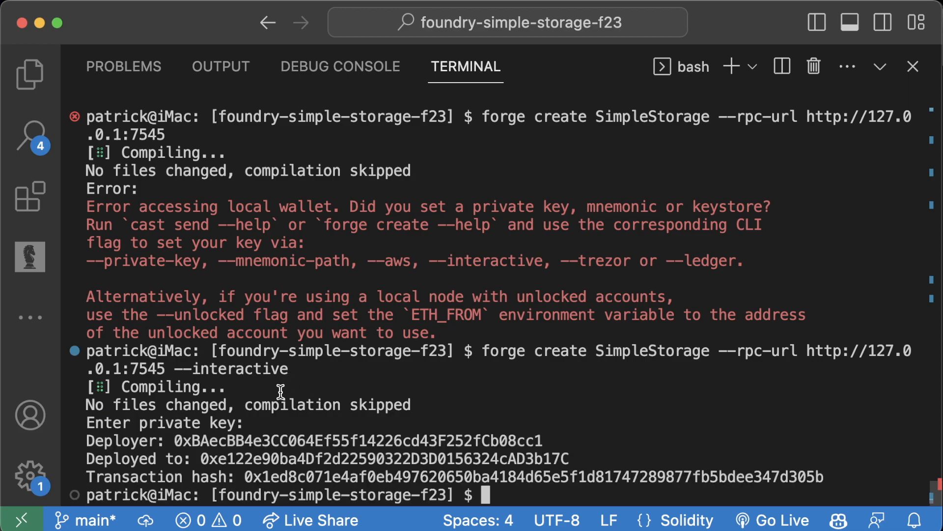
{"action": "mouse_move", "coordinate": [244, 454]}
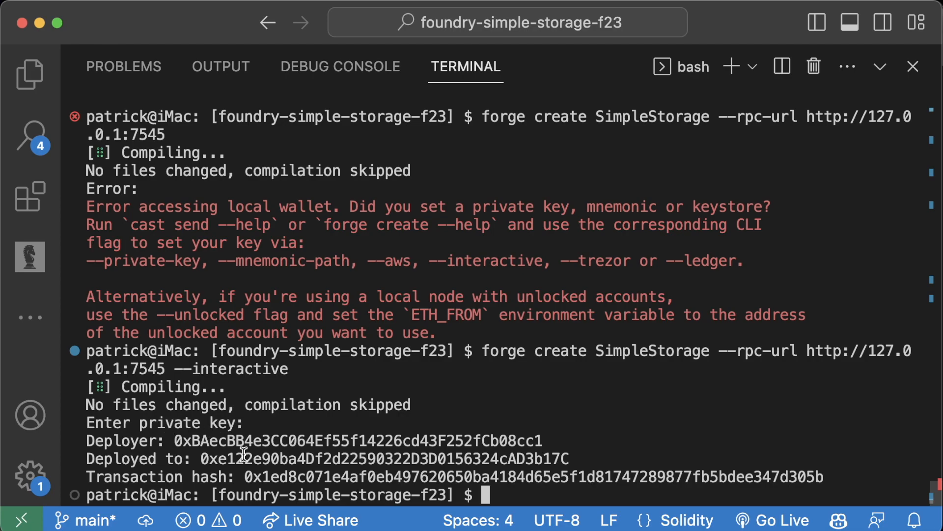
{"action": "mouse_move", "coordinate": [268, 439]}
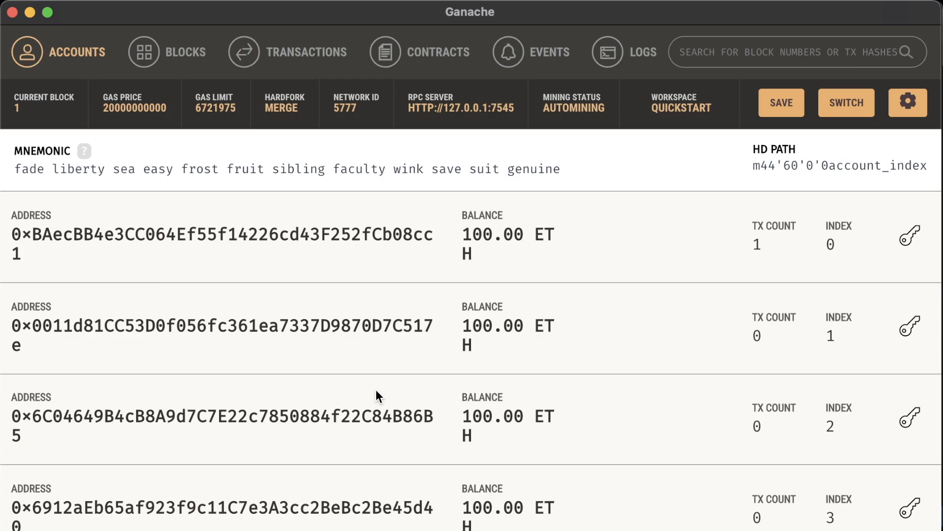
Step: Check Ganache's Blocks and Transactions views for the first account's contract-creation transaction
{"action": "left_click", "coordinate": [169, 51]}
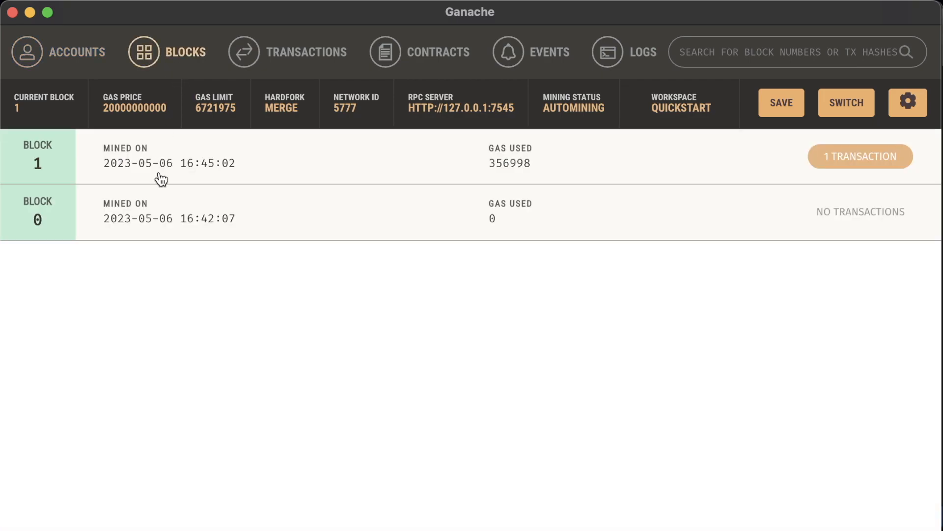
{"action": "mouse_move", "coordinate": [301, 66]}
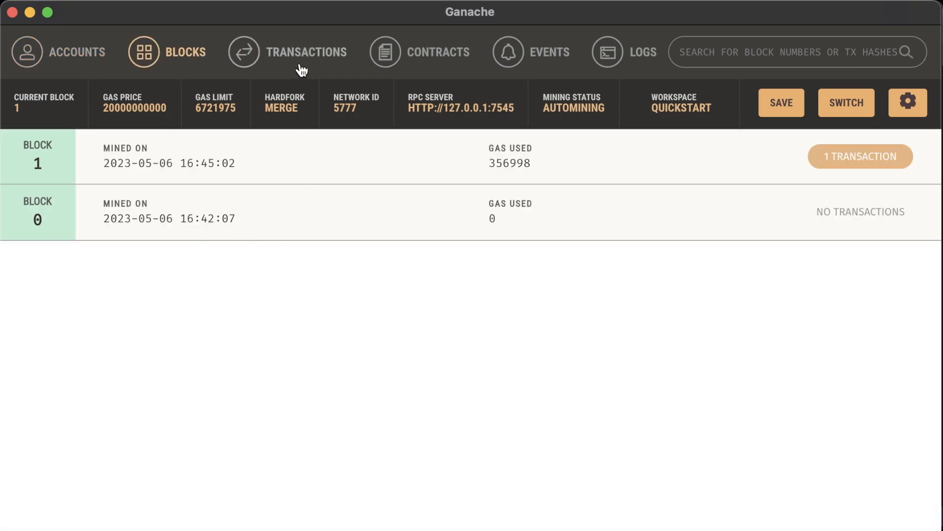
{"action": "left_click", "coordinate": [306, 52]}
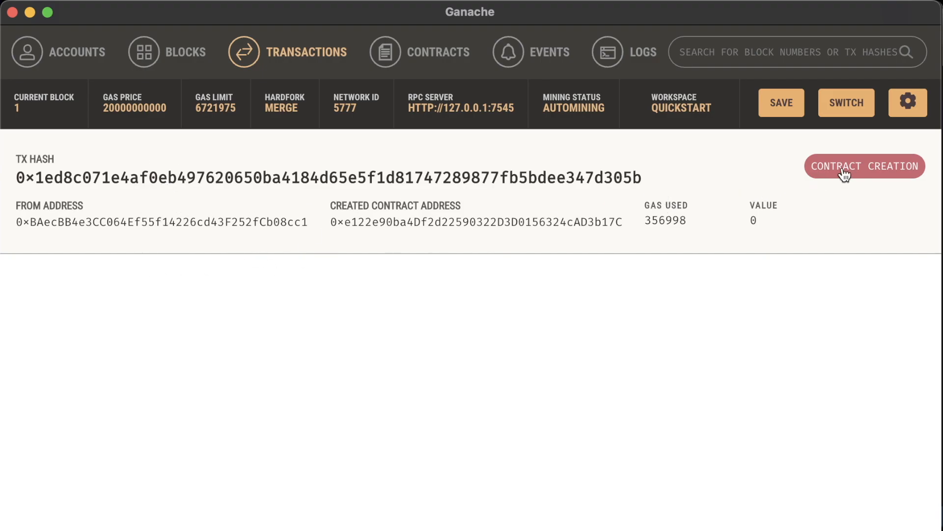
{"action": "left_click", "coordinate": [624, 52]}
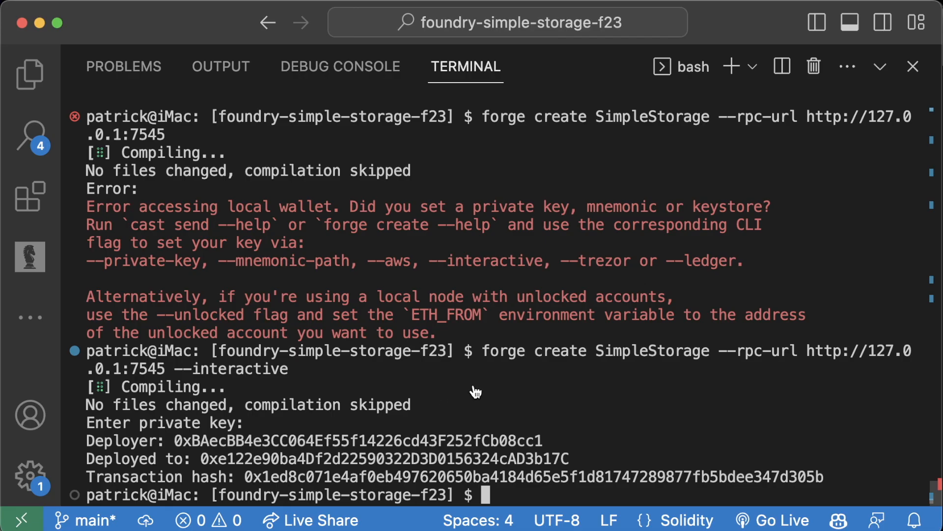
{"action": "mouse_move", "coordinate": [510, 395]}
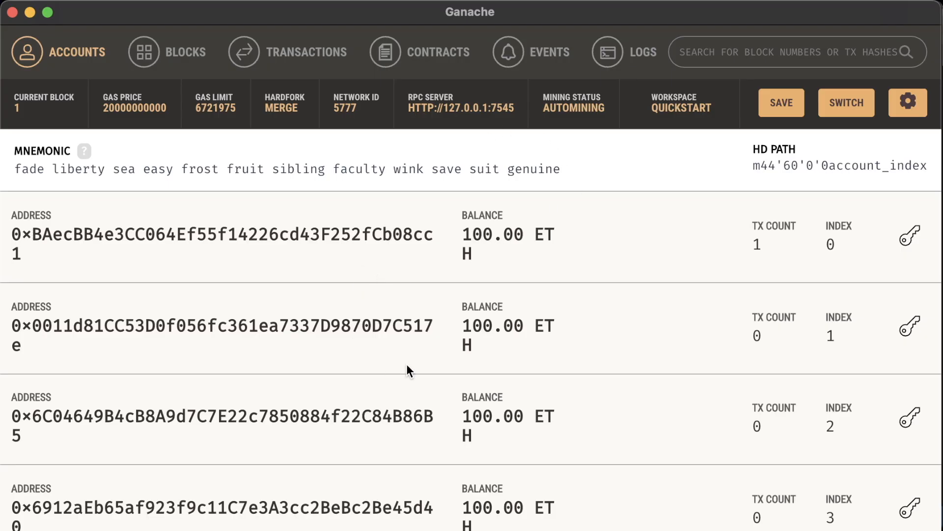
{"action": "left_click", "coordinate": [288, 51]}
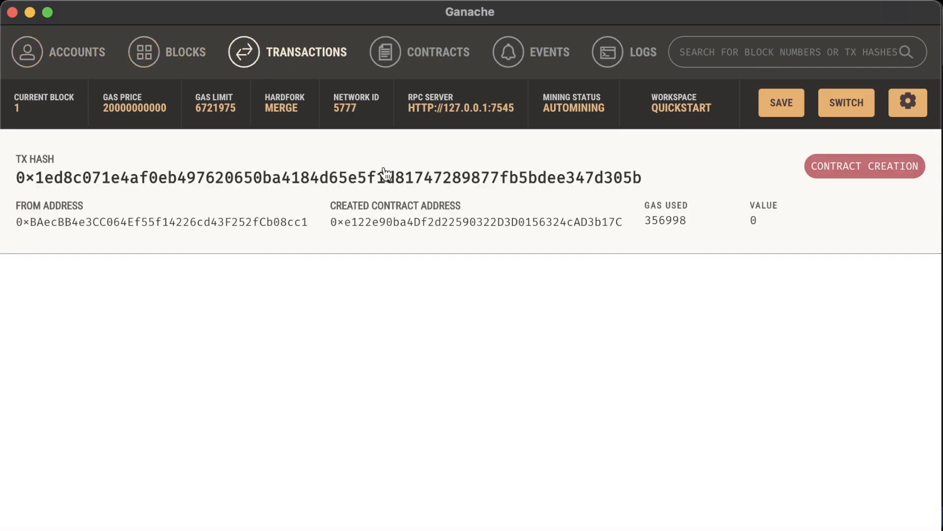
{"action": "mouse_move", "coordinate": [182, 332]}
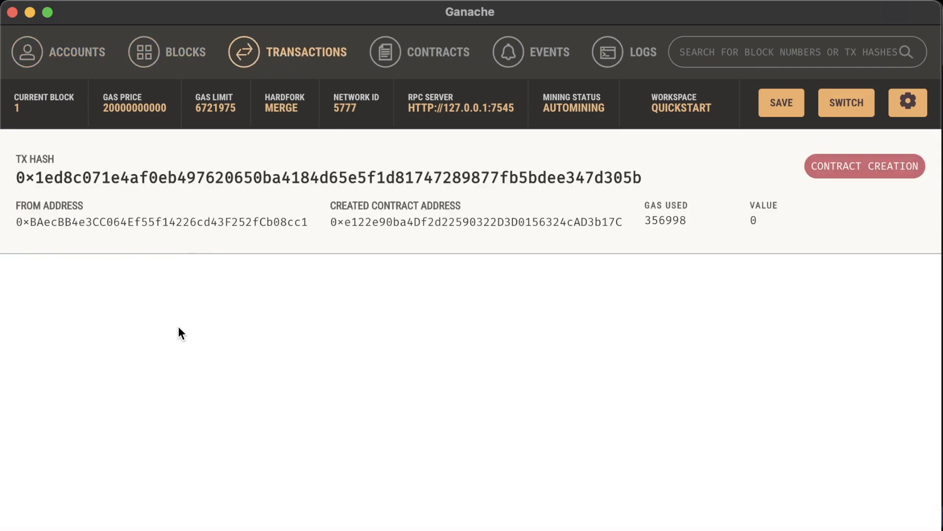
{"action": "mouse_move", "coordinate": [116, 277]}
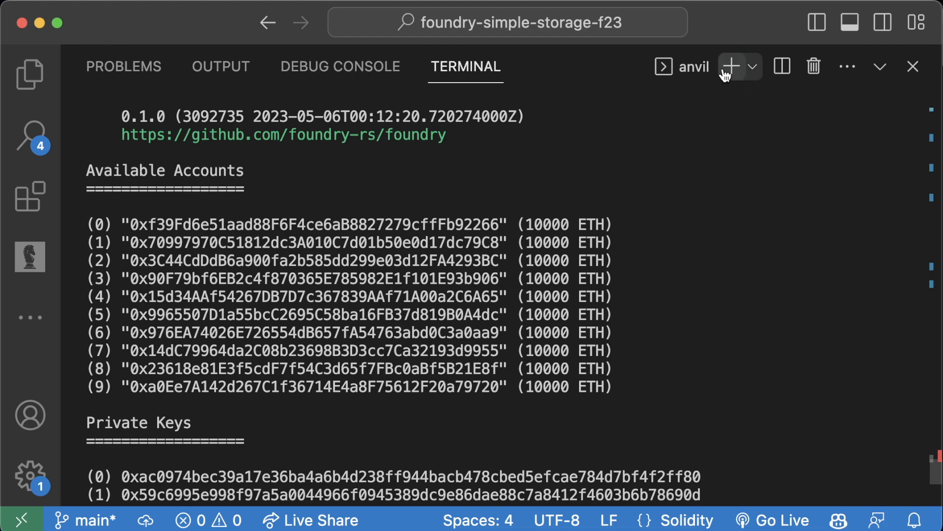
Step: Add a second bash terminal beside the Anvil node running on 127.0.0.1:8545
{"action": "left_click", "coordinate": [732, 66]}
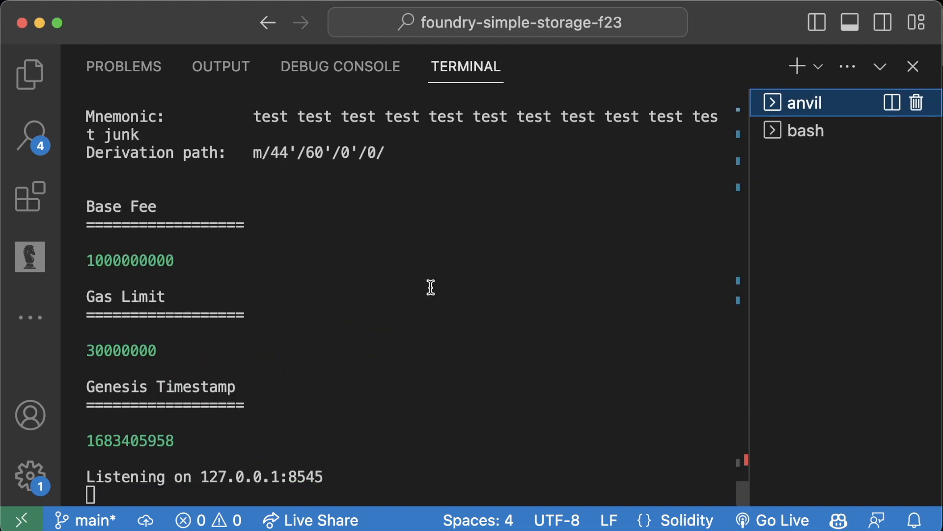
{"action": "scroll", "scroll_direction": "up", "scroll_amount": 3}
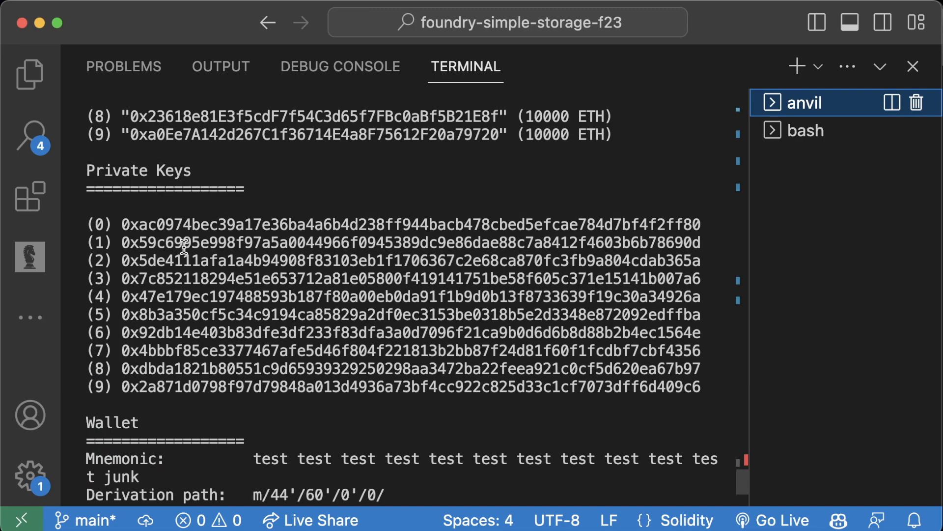
{"action": "left_click", "coordinate": [806, 131]}
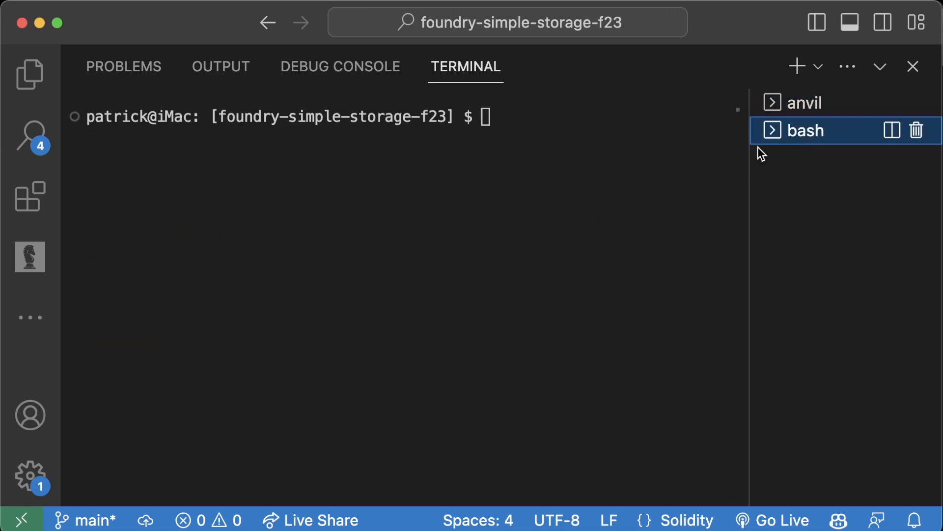
Step: Deploy SimpleStorage with forge create --interactive using Anvil's first private key
{"action": "type", "text": "forge c"}
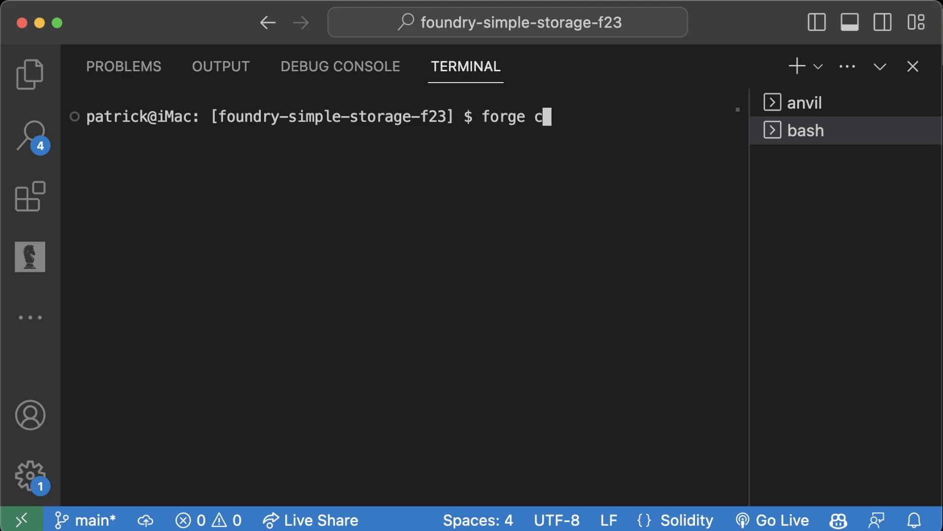
{"action": "type", "text": "reate"}
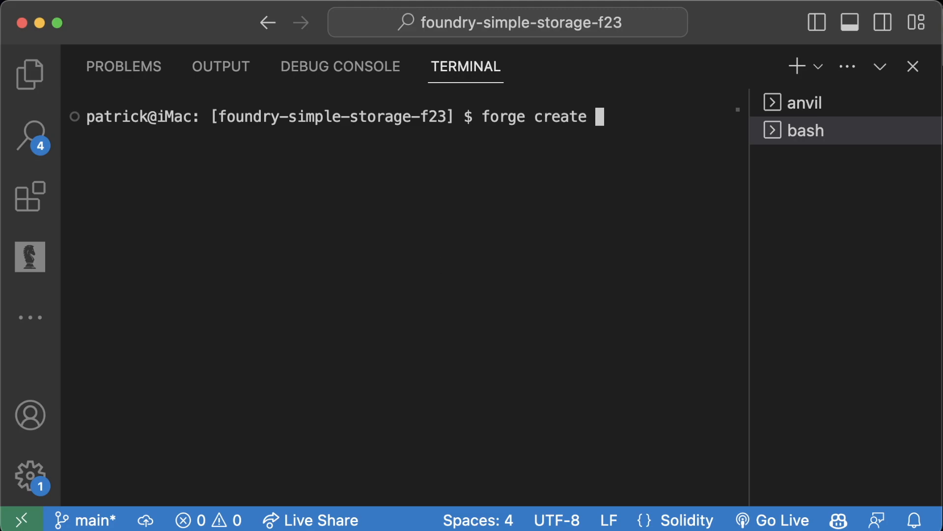
{"action": "left_click", "coordinate": [806, 103]}
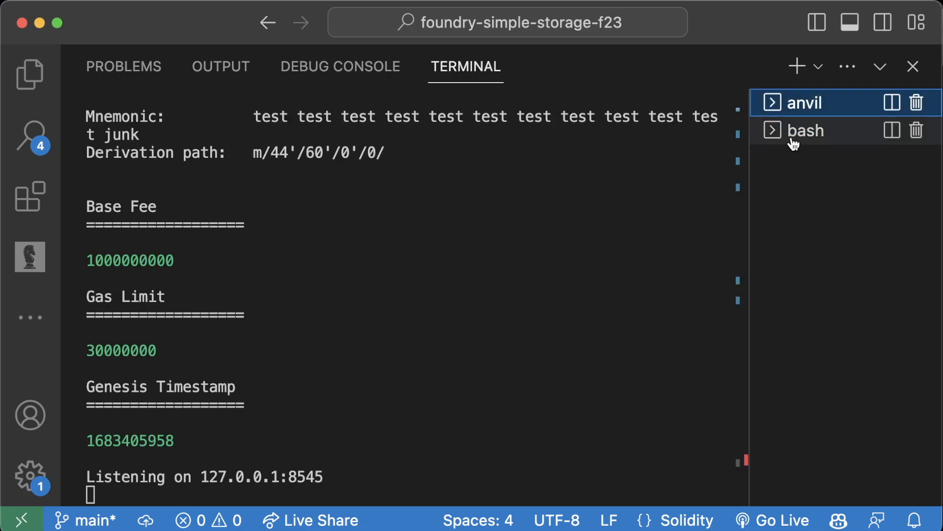
{"action": "left_click", "coordinate": [807, 130]}
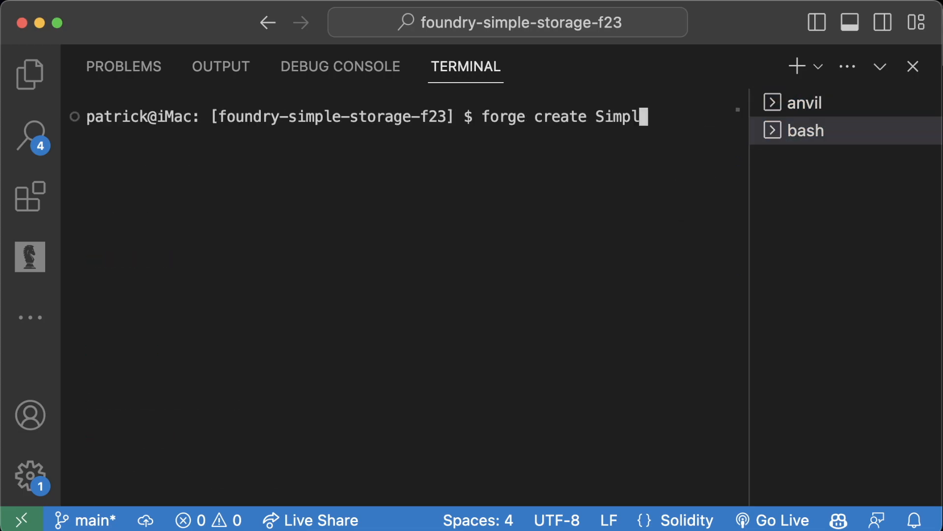
{"action": "type", "text": "eStorage --inter"}
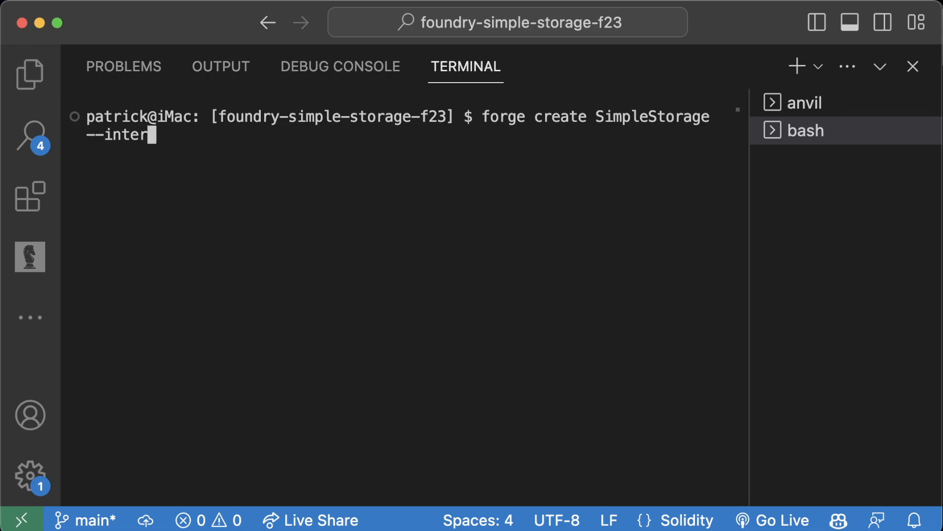
{"action": "key", "text": "Return"}
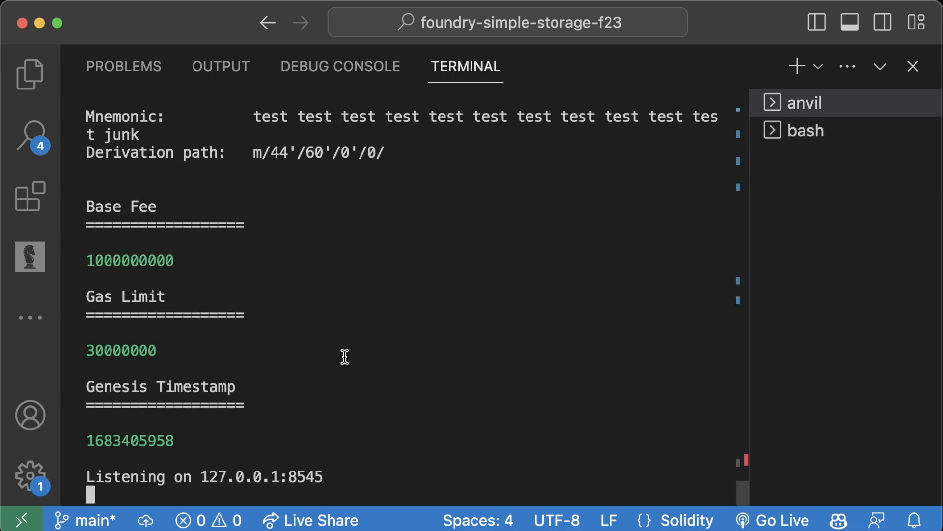
{"action": "mouse_move", "coordinate": [851, 128]}
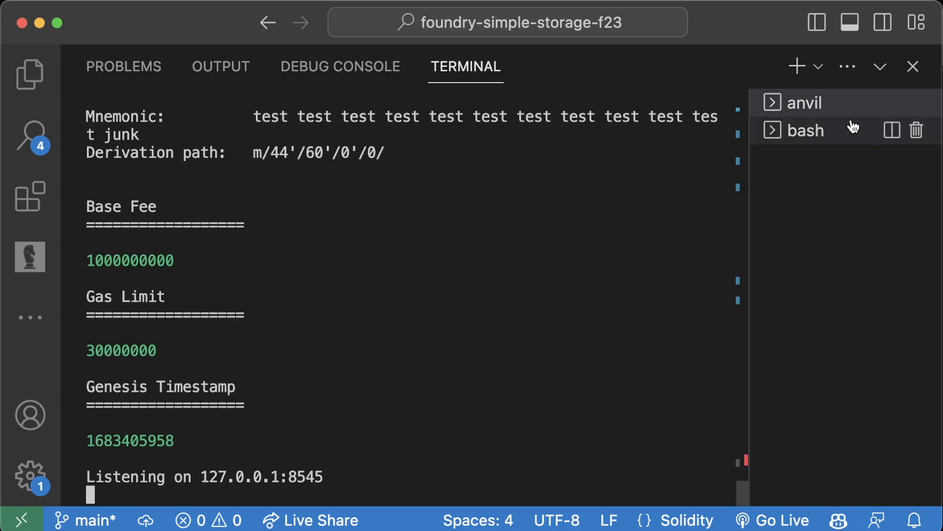
{"action": "left_click", "coordinate": [806, 130]}
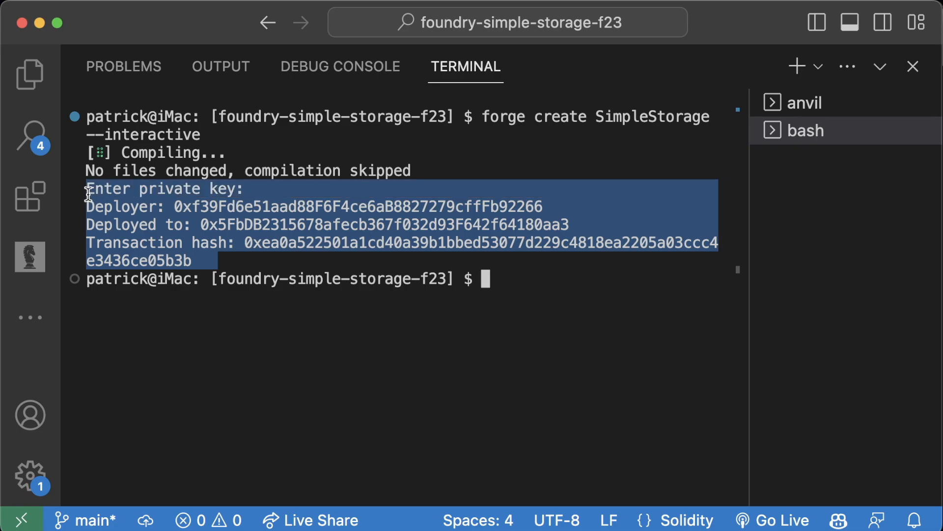
{"action": "mouse_move", "coordinate": [192, 360]}
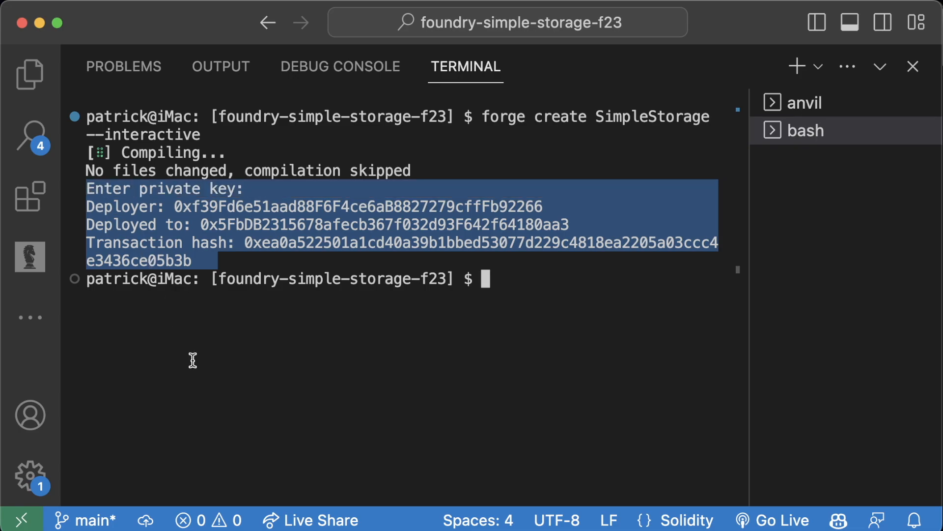
{"action": "left_click", "coordinate": [509, 225]}
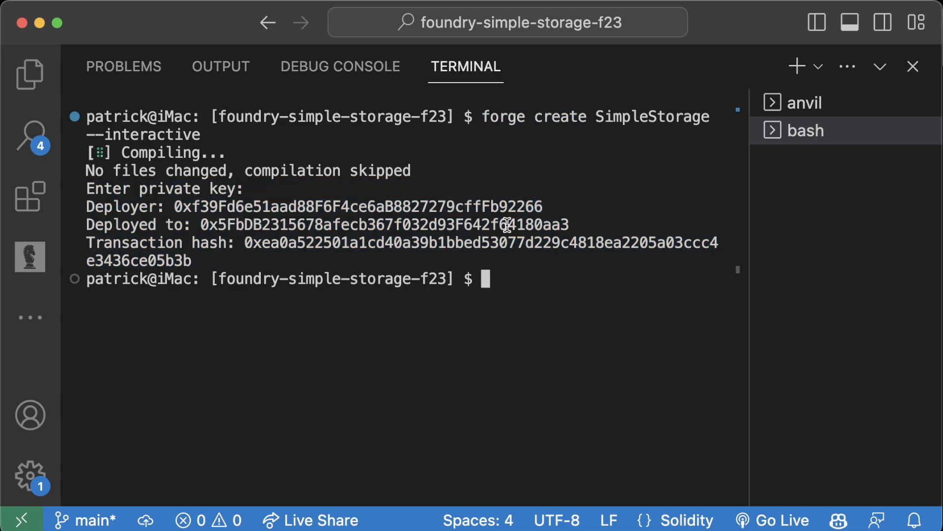
{"action": "type", "text": "forge create SimpleStorage"}
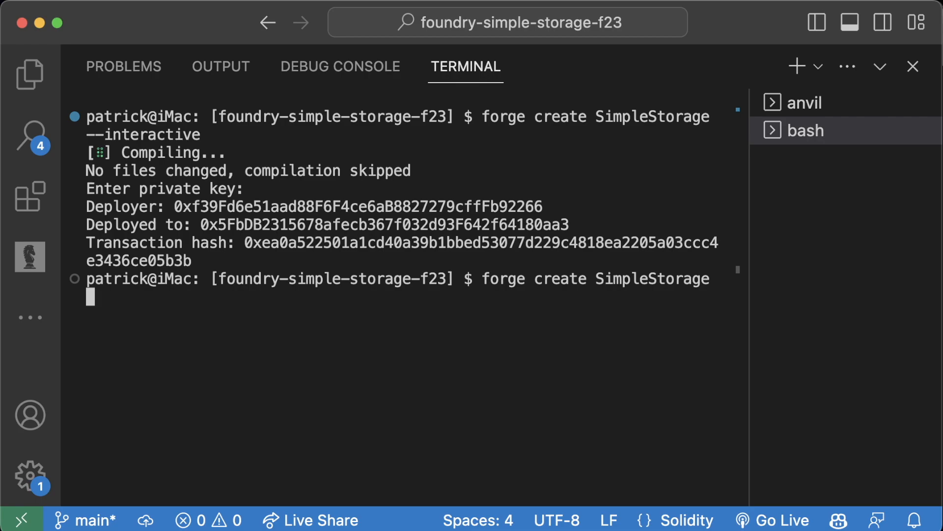
{"action": "type", "text": "--rpc-url htt"}
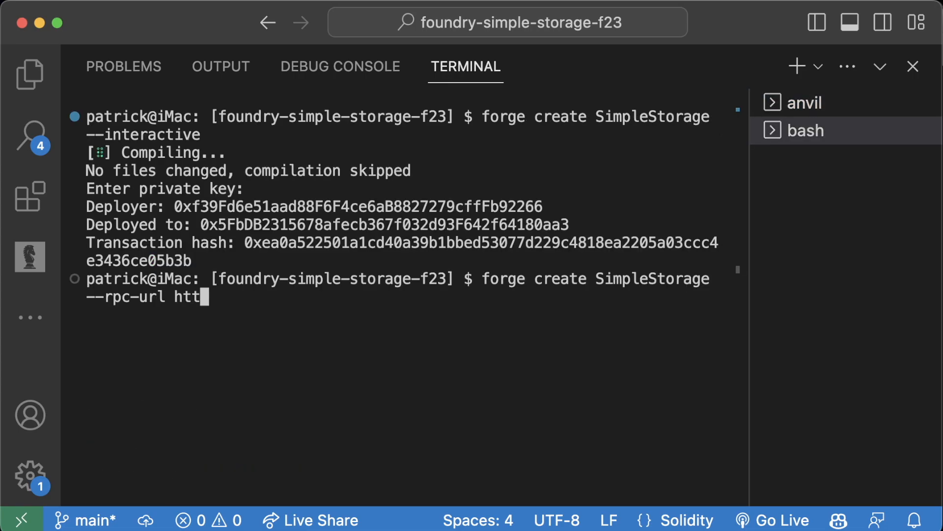
{"action": "type", "text": "p://127.0.0.1:8545"}
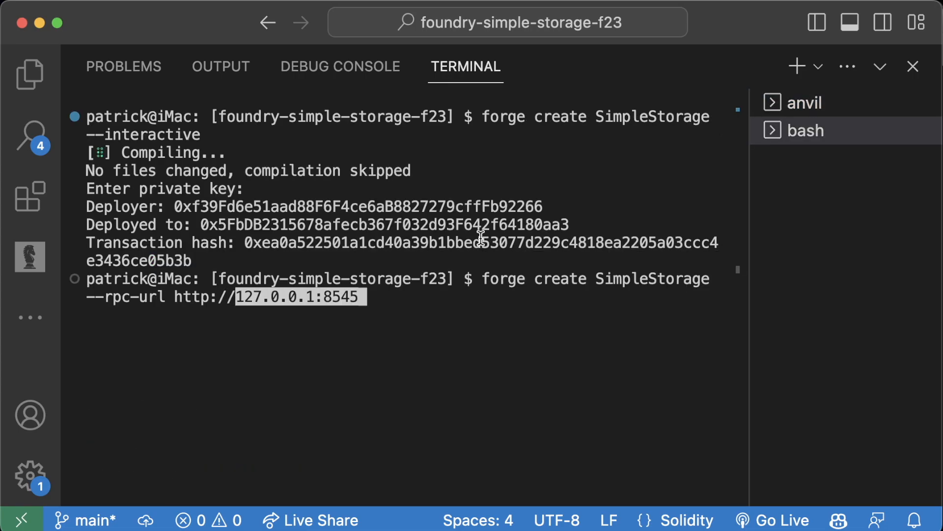
{"action": "type", "text": "--private-key 0xac0974bec39a17e36ba4a6b4d238ff944bacb478cbed5efcae784d7bf4f2ff80"}
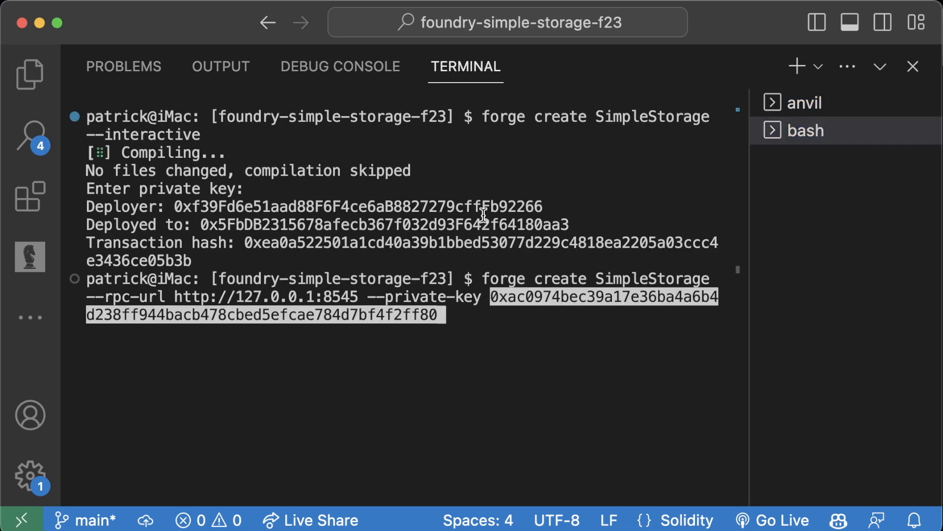
{"action": "key", "text": "Return"}
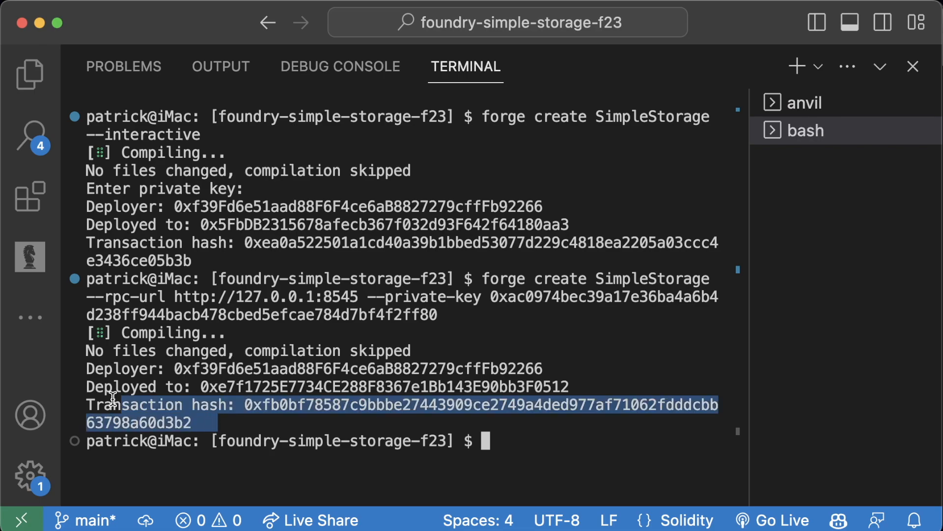